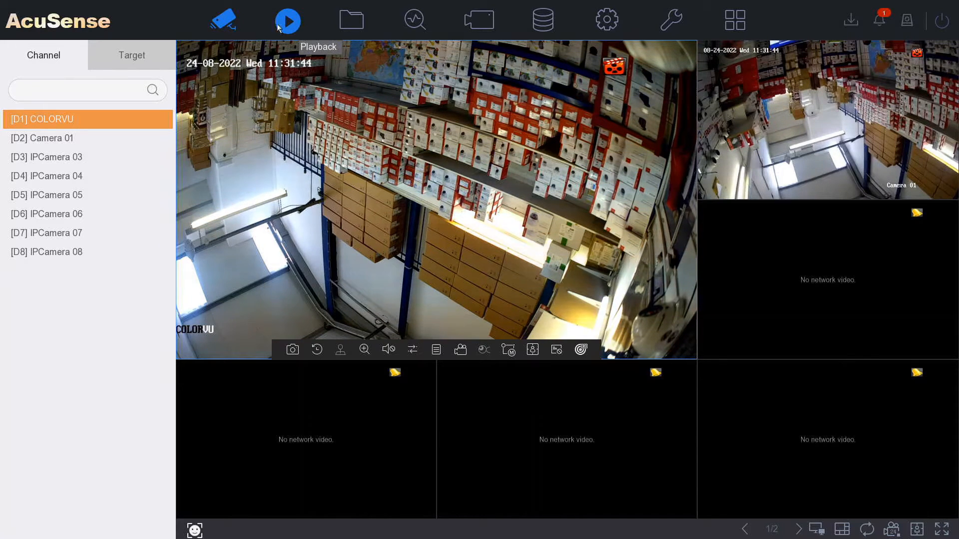
Step: Switch from live view to playback of channel D1's 24 August 2022 recordings
click(287, 20)
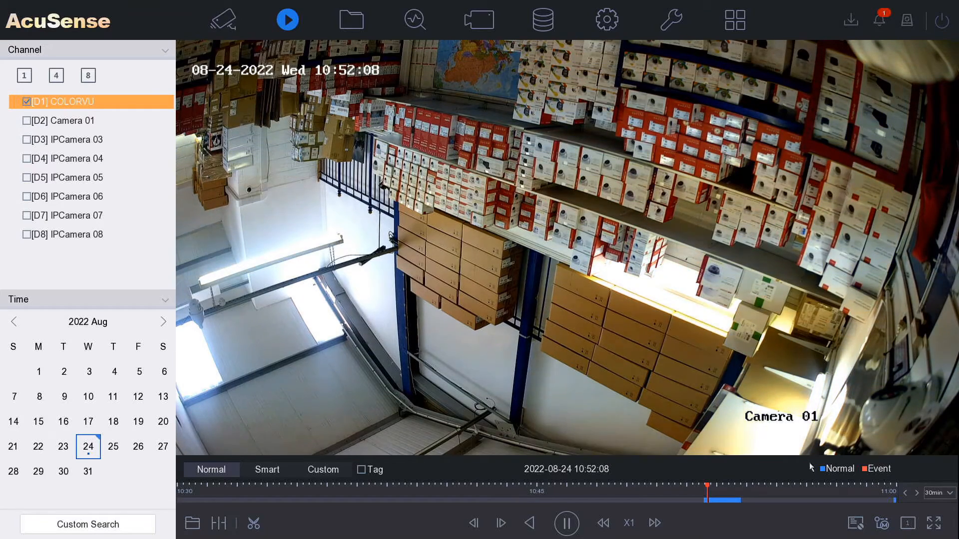
Step: Set the timeline scale from 30min to 10min, covering 10:50 to 11:00
click(939, 492)
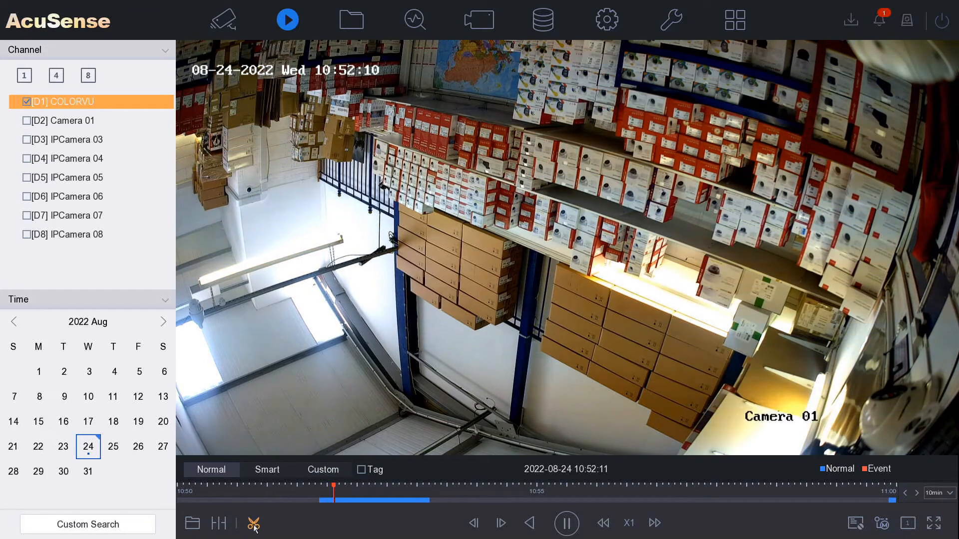
Step: Start a clip with Start Time 10:50:00 and bring End Time down to 10:55:00
click(253, 523)
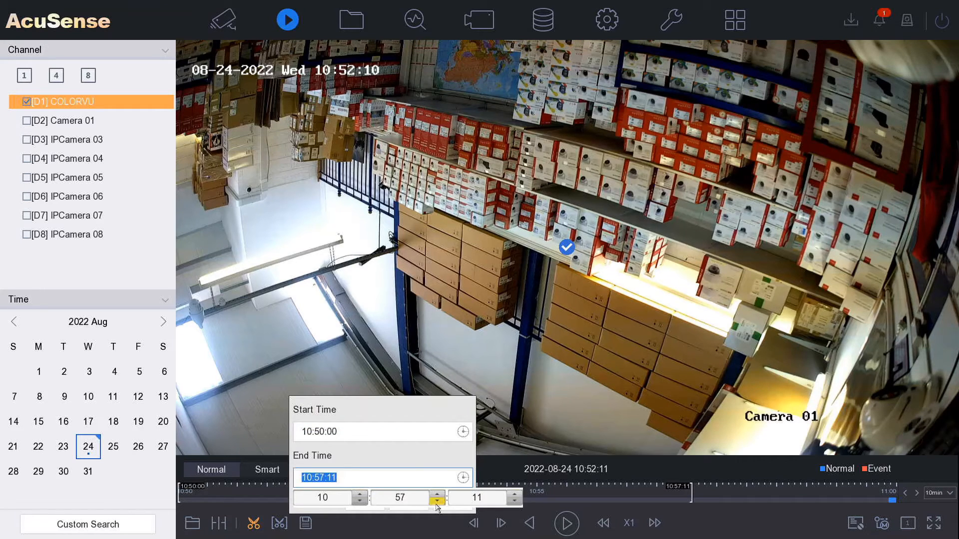
click(437, 502)
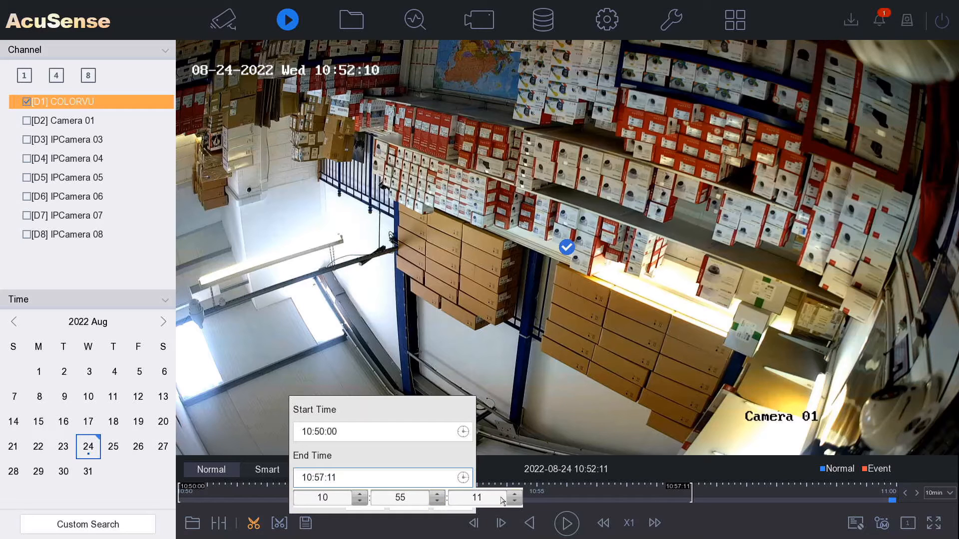
click(514, 502)
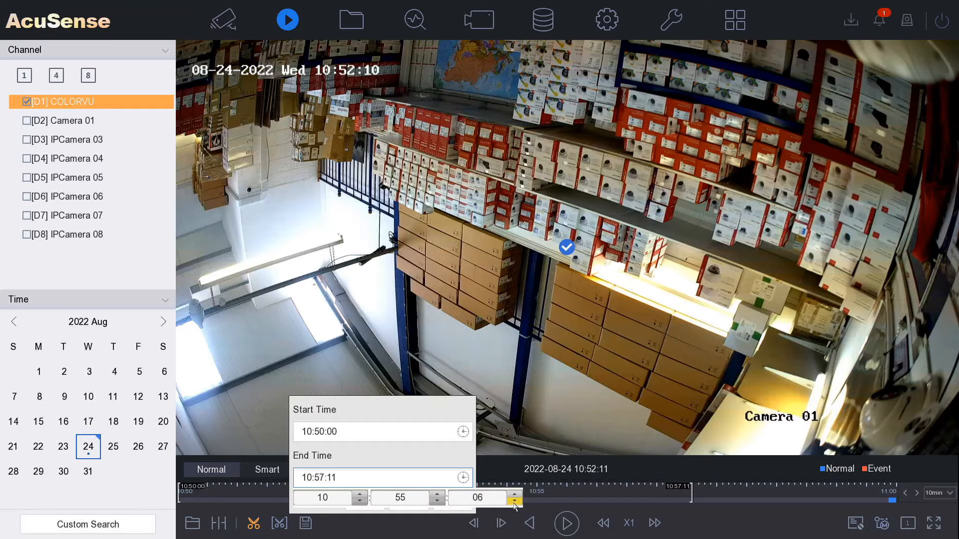
click(514, 501)
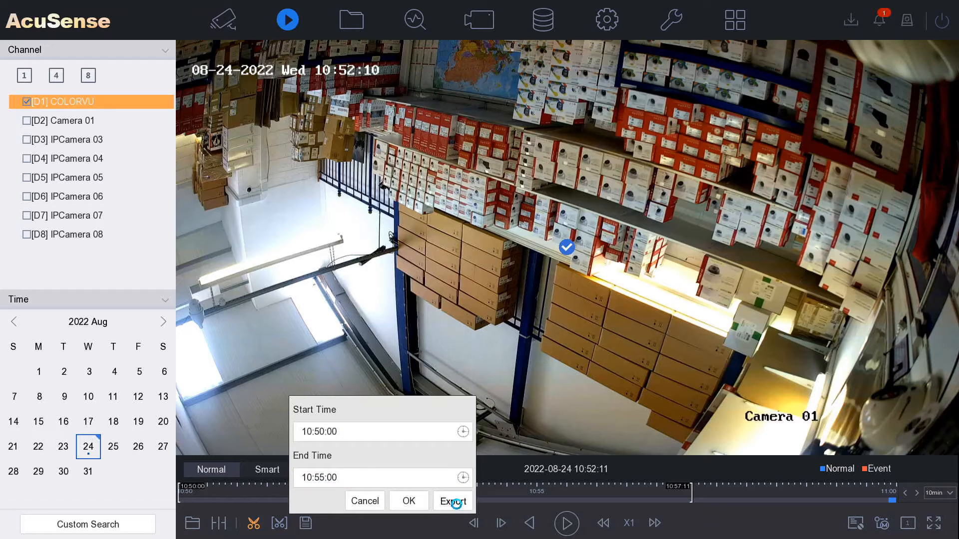
Step: Export the marked clip to USB Flash Disk 1-1 with *.mp4 as the file type
click(451, 501)
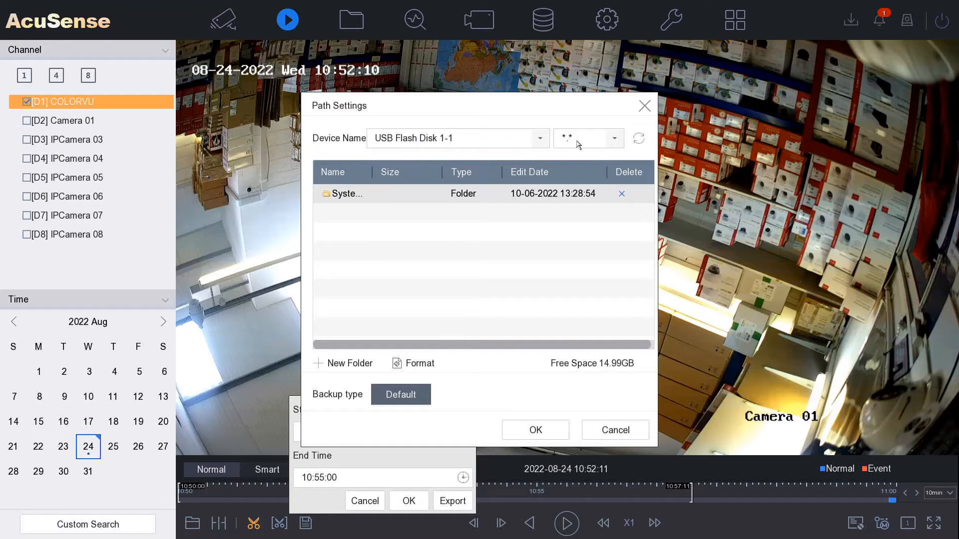
click(613, 138)
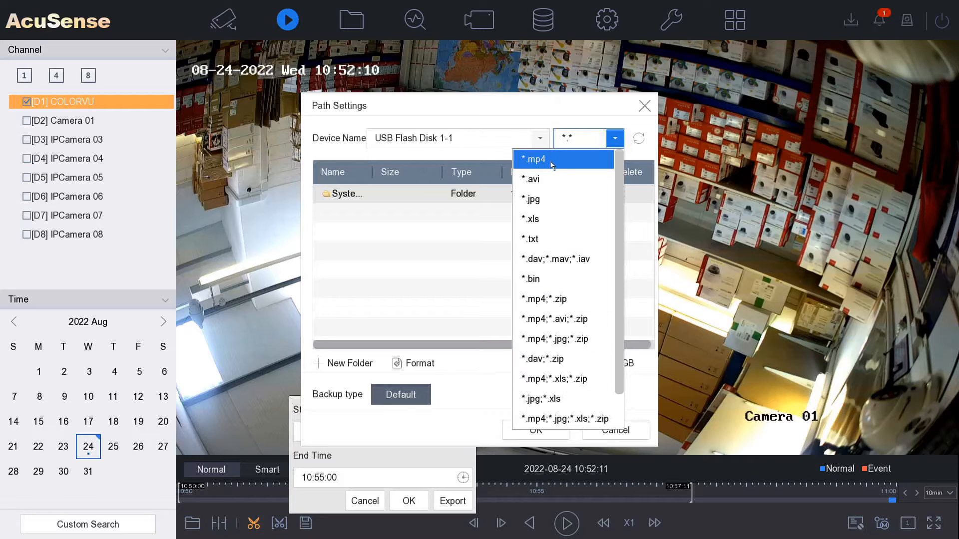
click(533, 159)
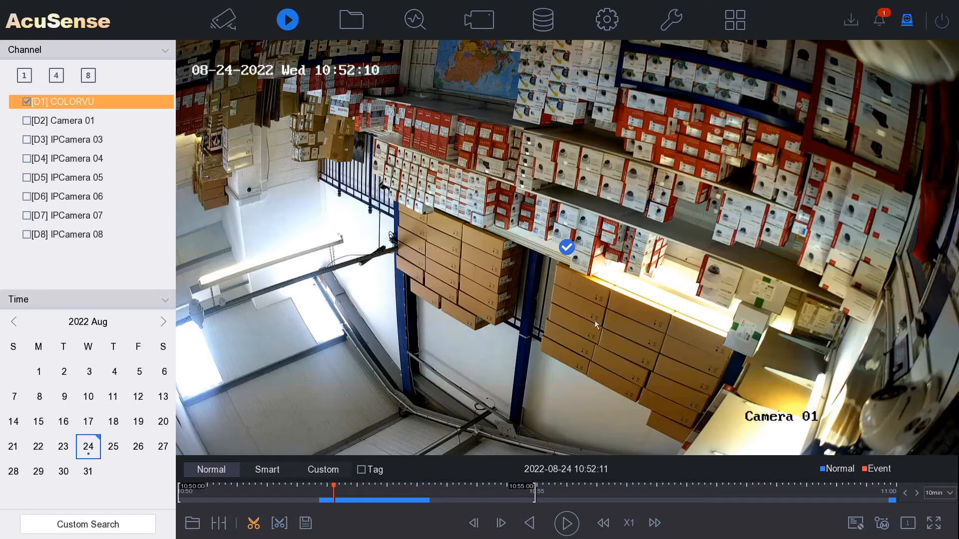
mouse_move(907, 19)
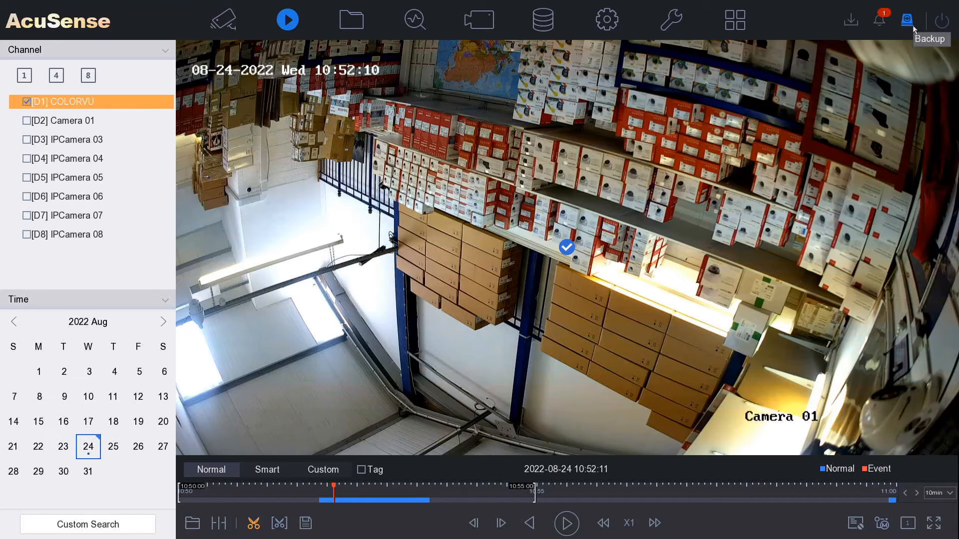
Step: Check the backup progress panel, showing the D1 clip export at 100%
click(906, 19)
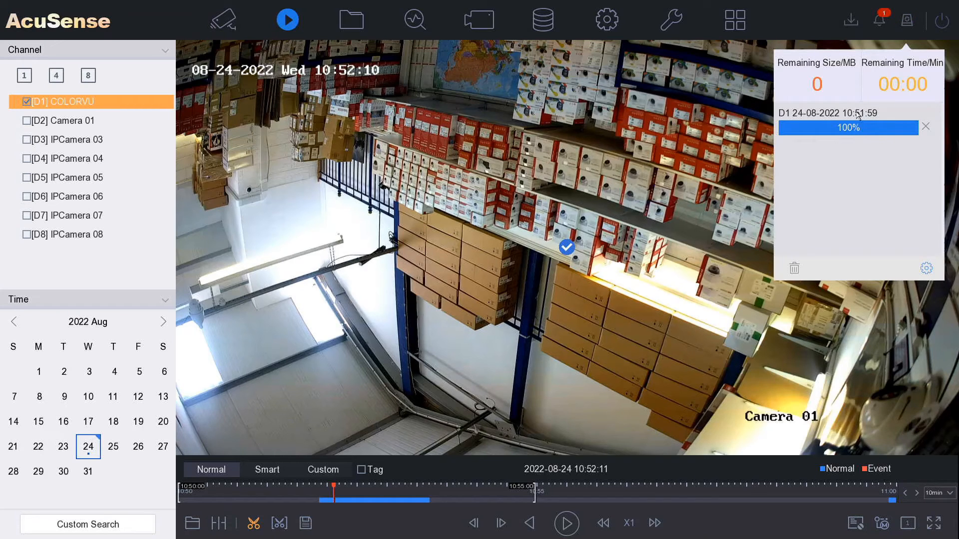
mouse_move(883, 202)
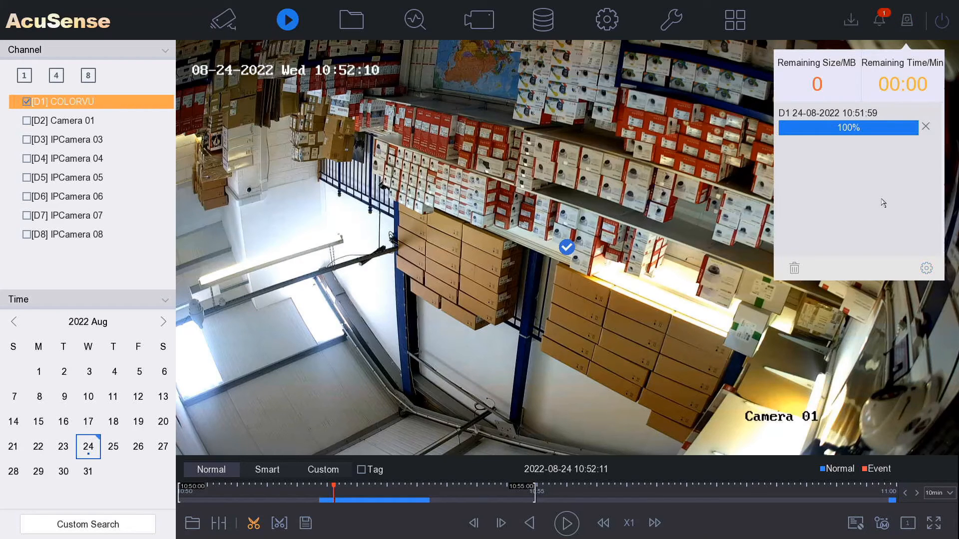
mouse_move(830, 143)
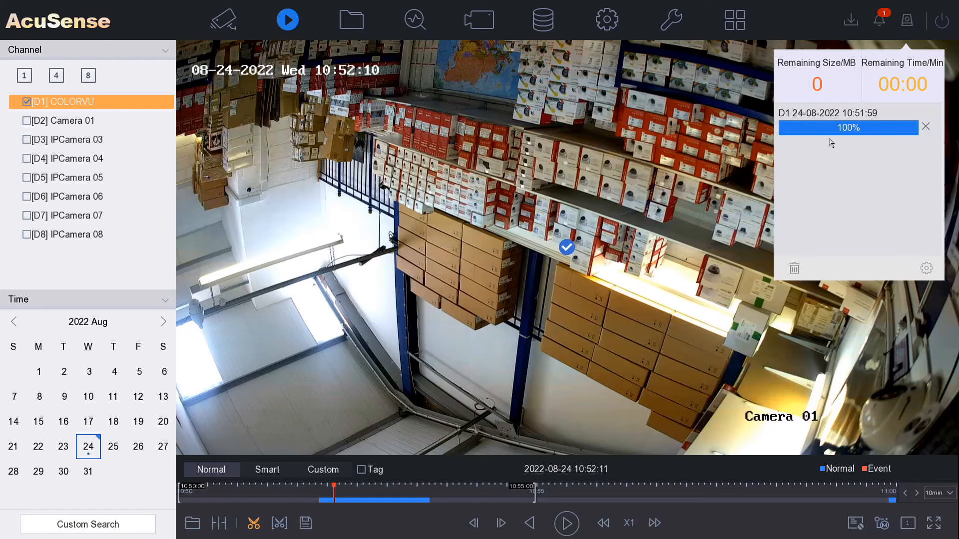